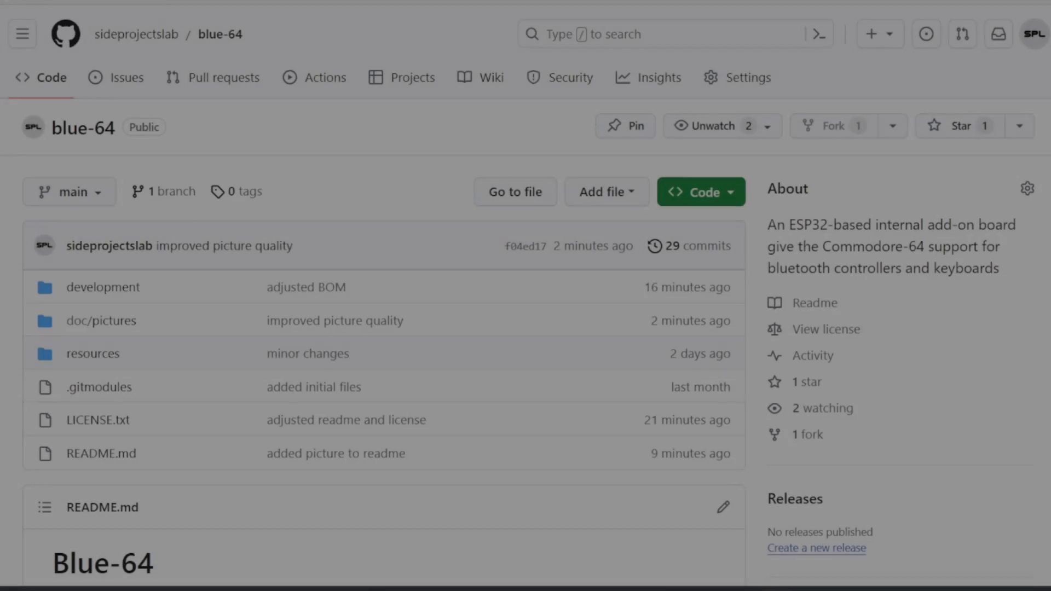
pyautogui.scroll(-3)
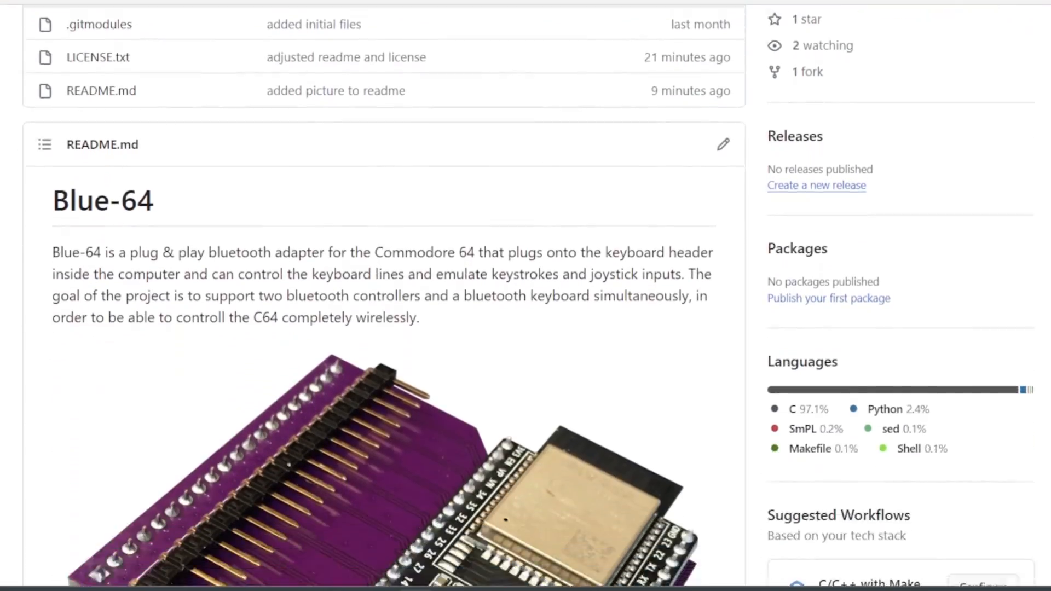
pyautogui.scroll(-3)
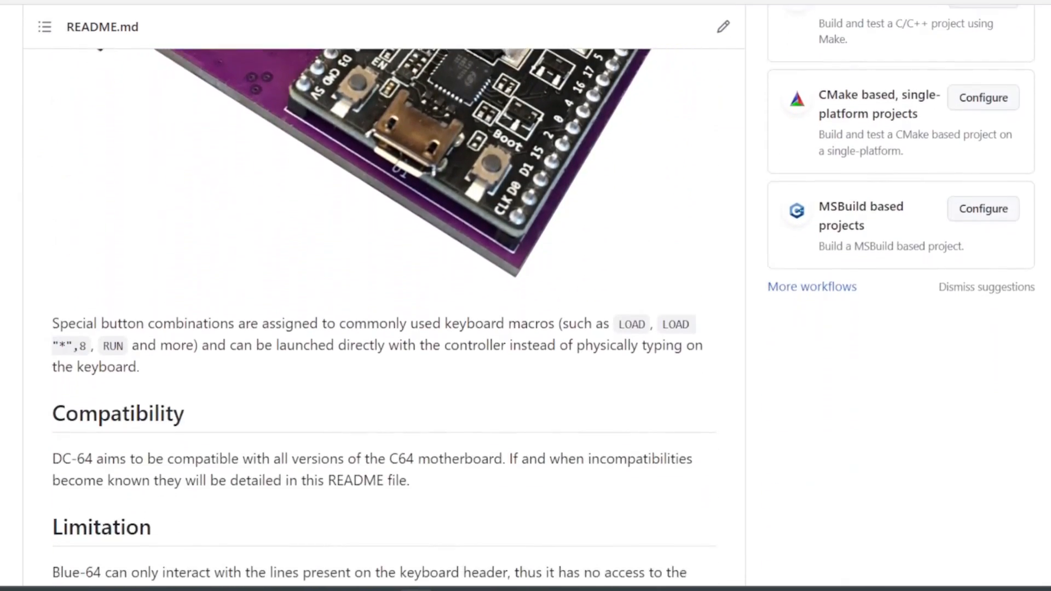
pyautogui.scroll(-3)
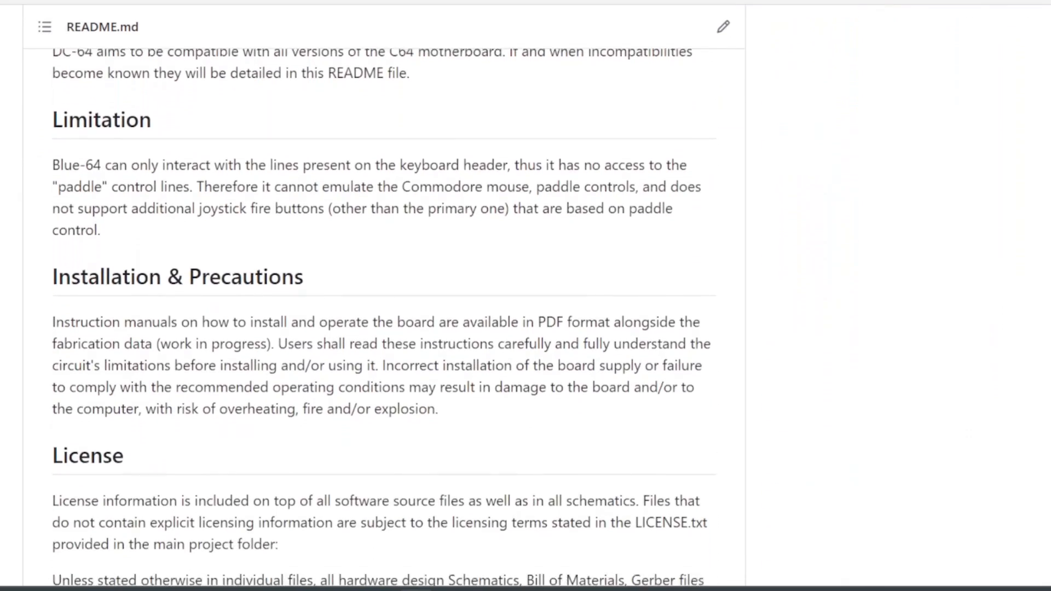
pyautogui.scroll(-3)
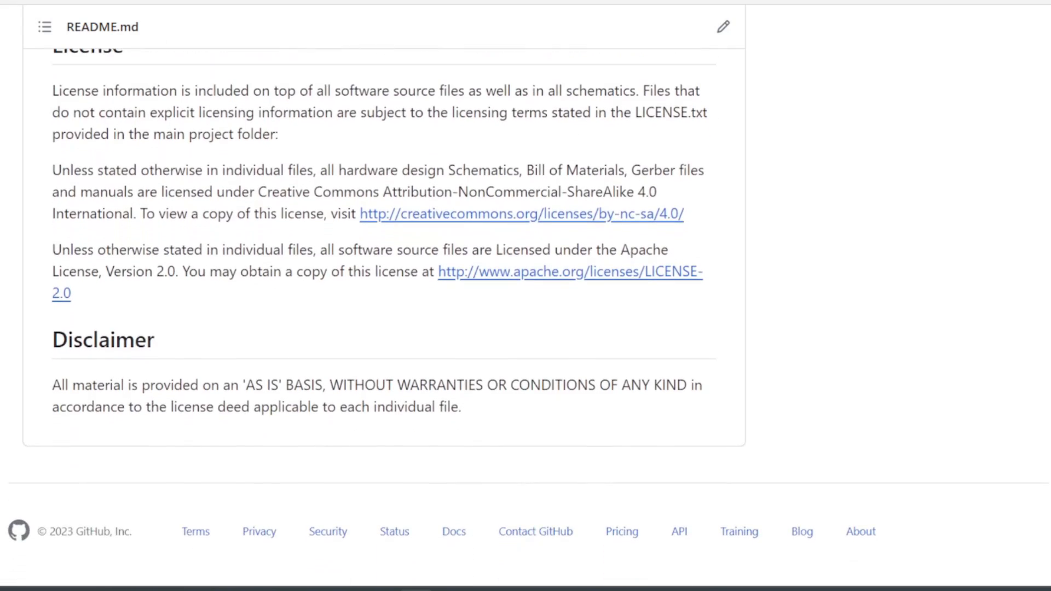